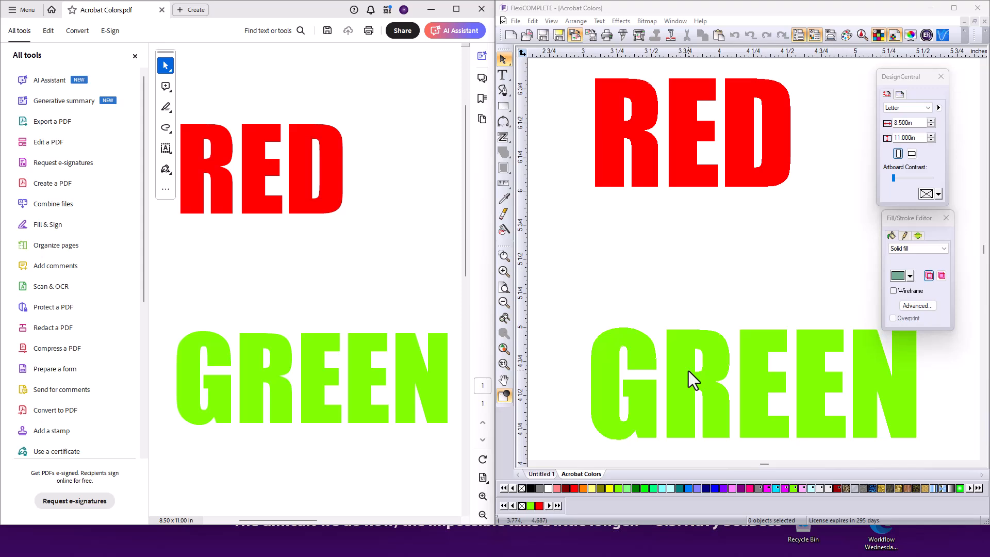
mouse_move(768, 328)
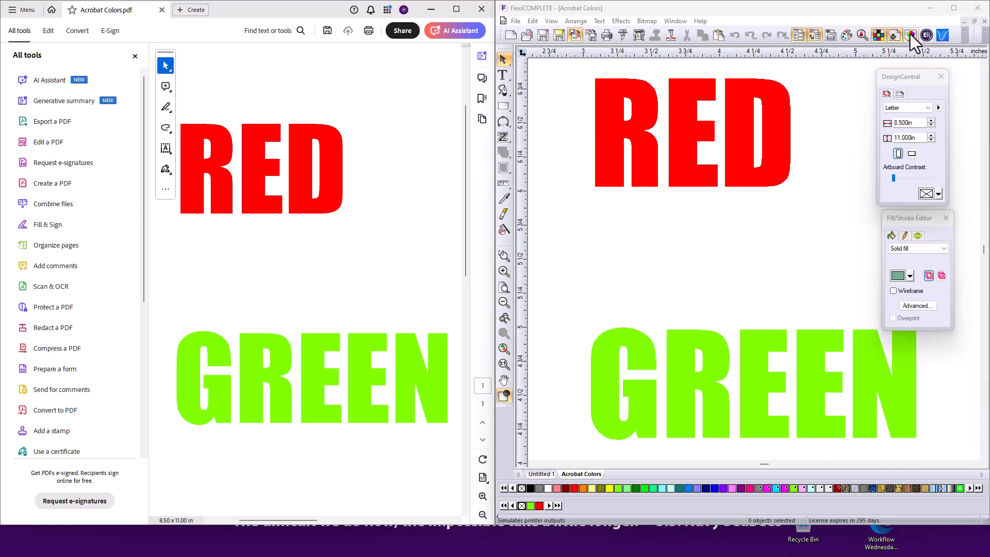
Turn on Soft Proof for the RED and GREEN design and head to Edit > Color Settings.
left_click(910, 35)
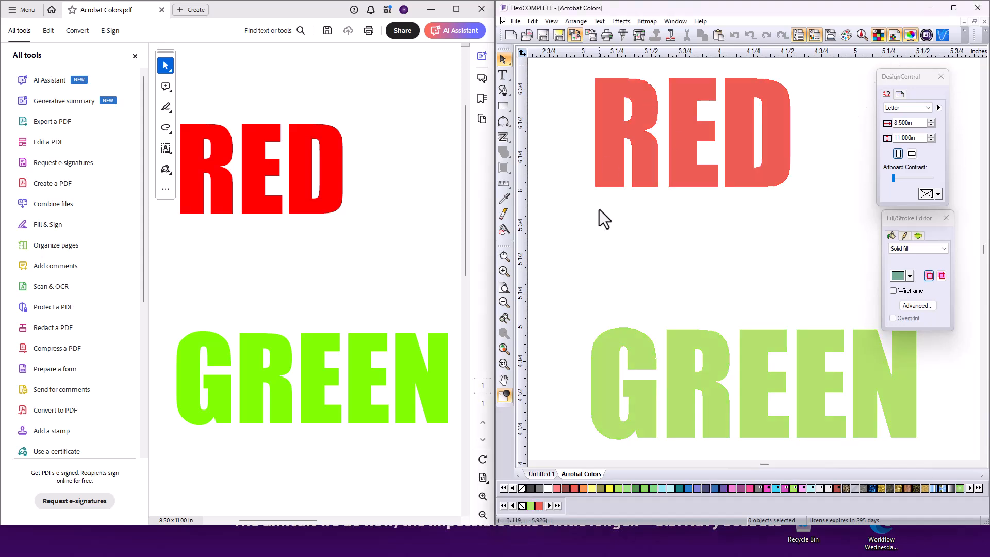
mouse_move(694, 242)
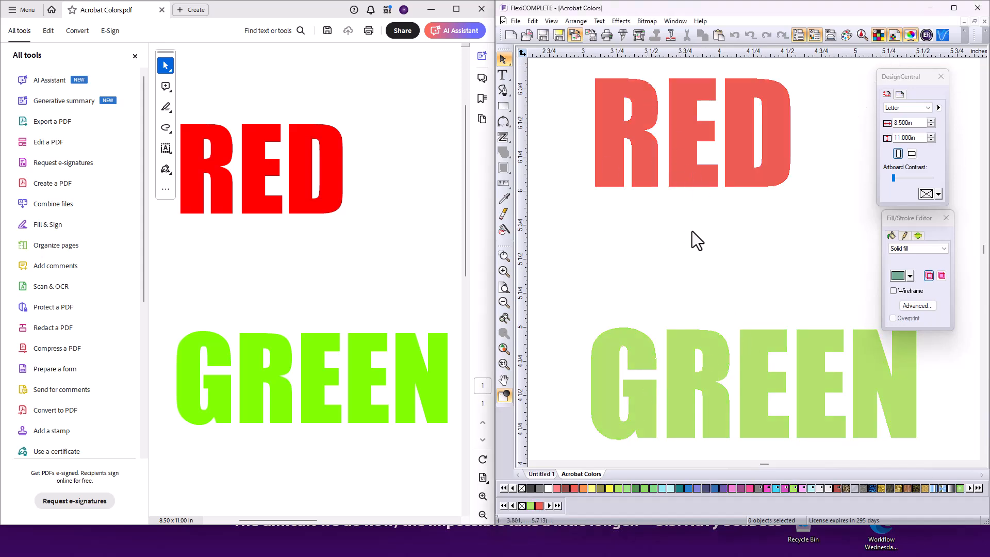
mouse_move(640, 214)
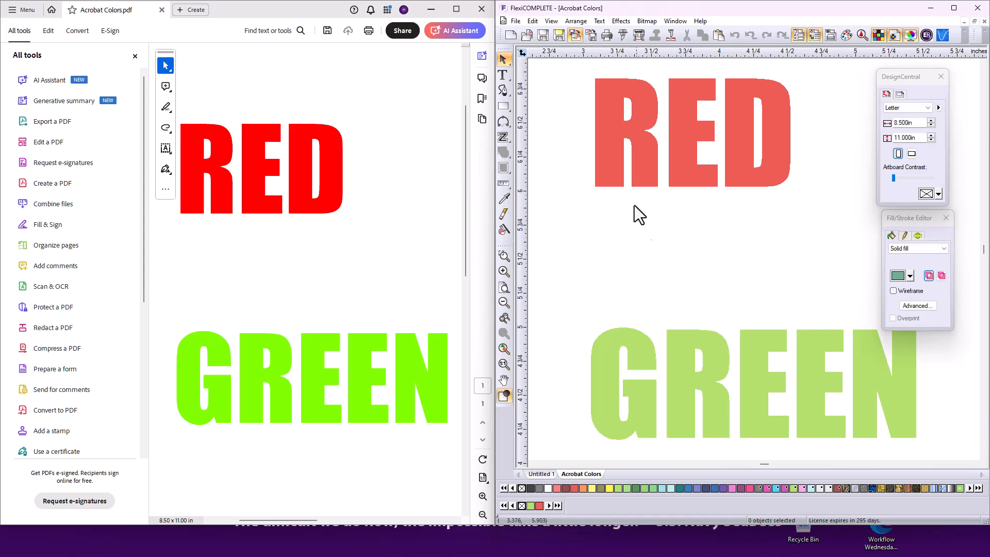
left_click(532, 20)
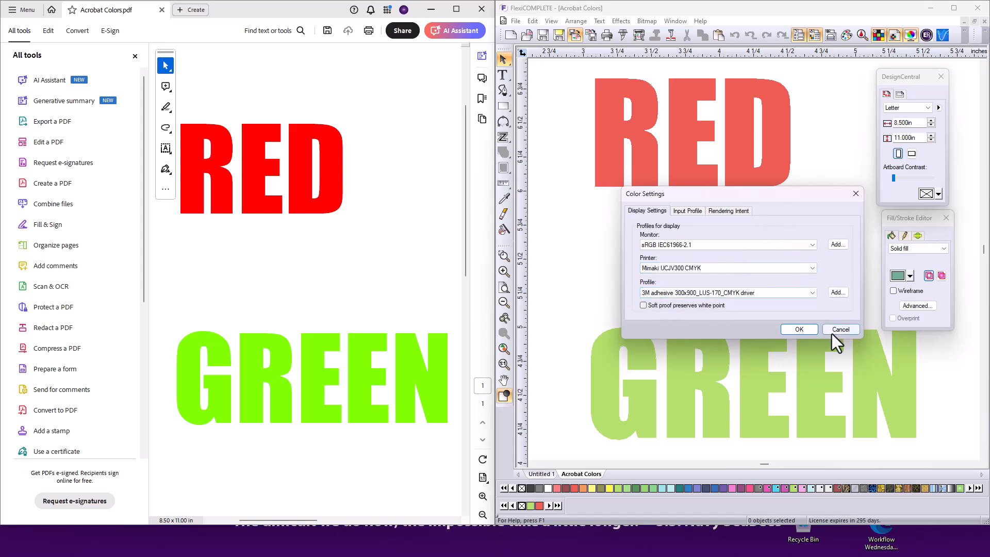
Cancel the Color Settings dialog, keeping the muted soft-proofed RED and GREEN visible.
left_click(839, 329)
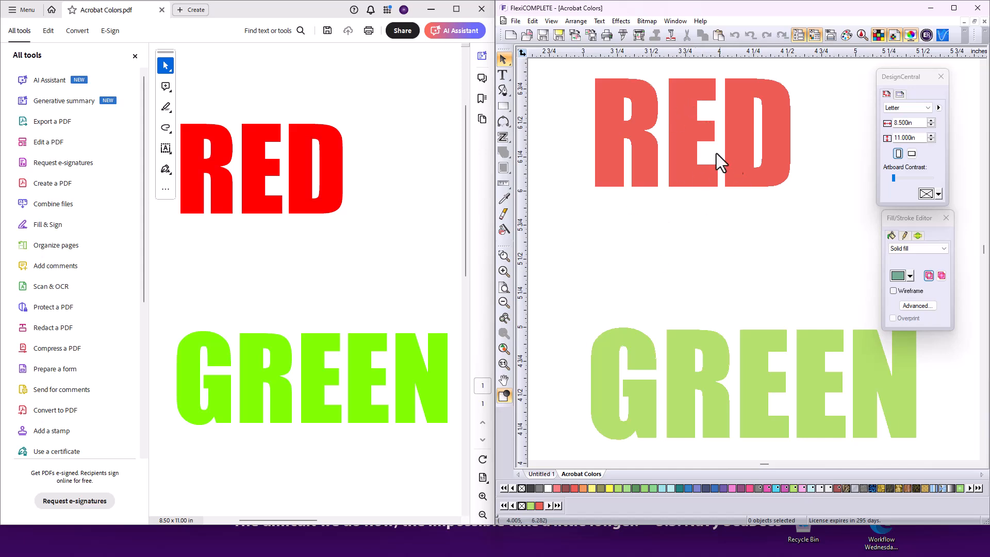
mouse_move(713, 181)
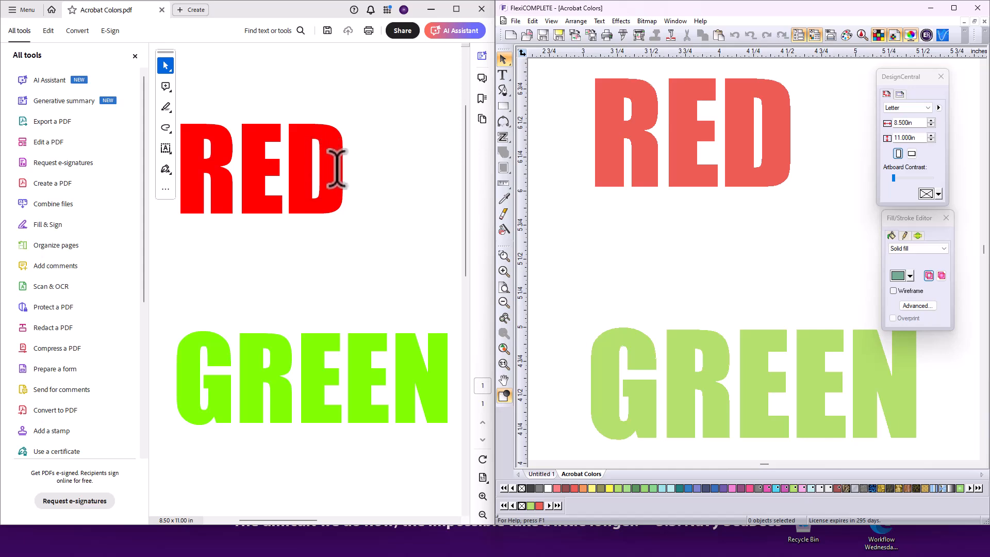
mouse_move(638, 173)
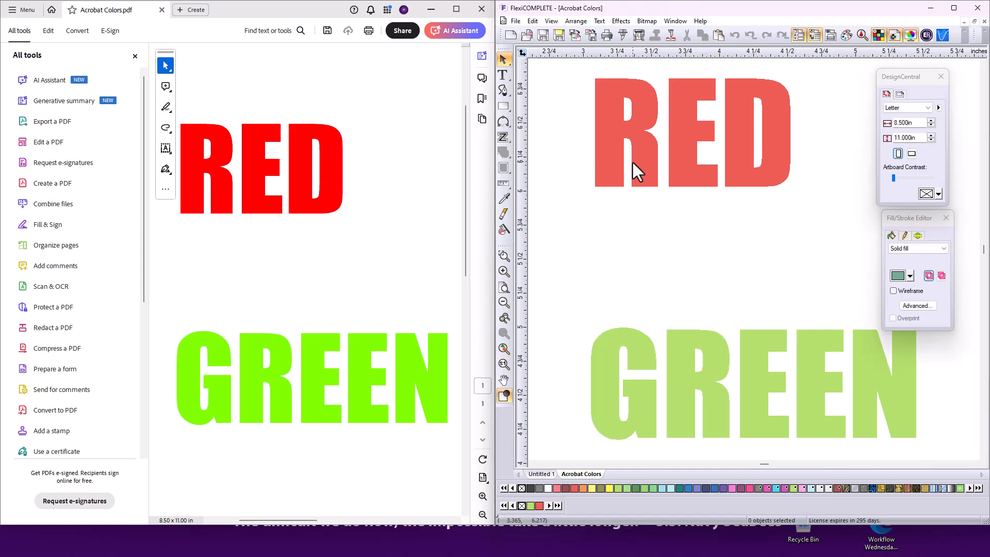
mouse_move(622, 256)
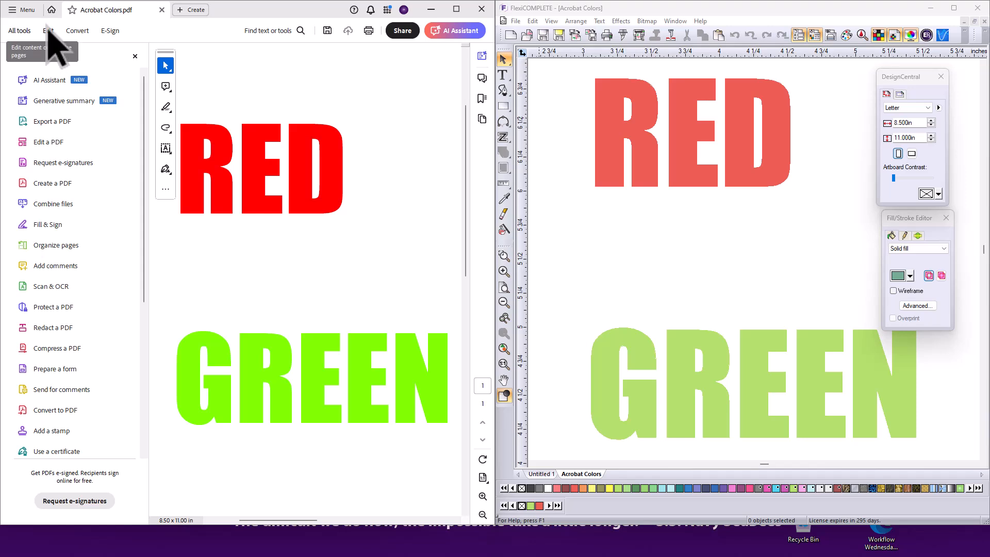
Reach Acrobat's Preferences via the Edit tools and main menu to view Color Management.
left_click(48, 30)
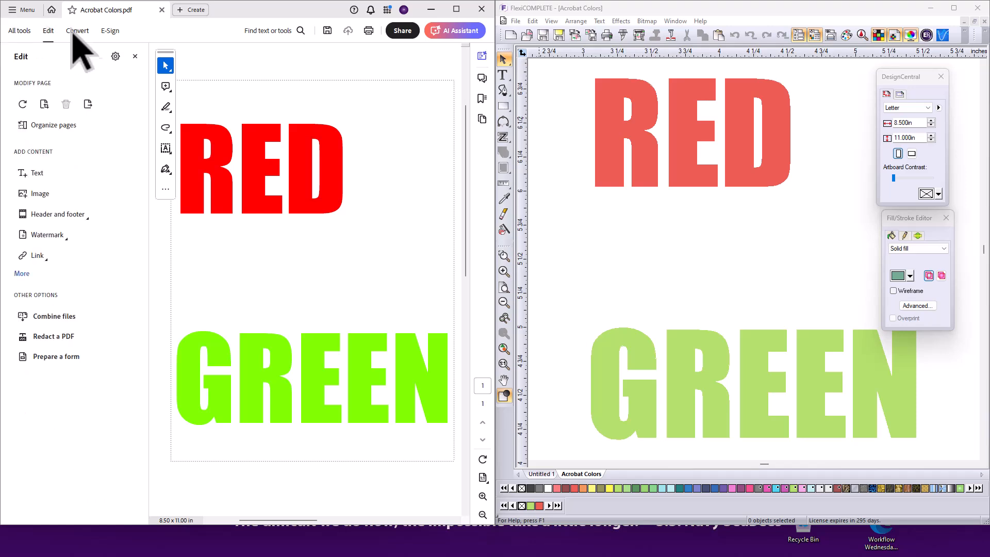
left_click(22, 10)
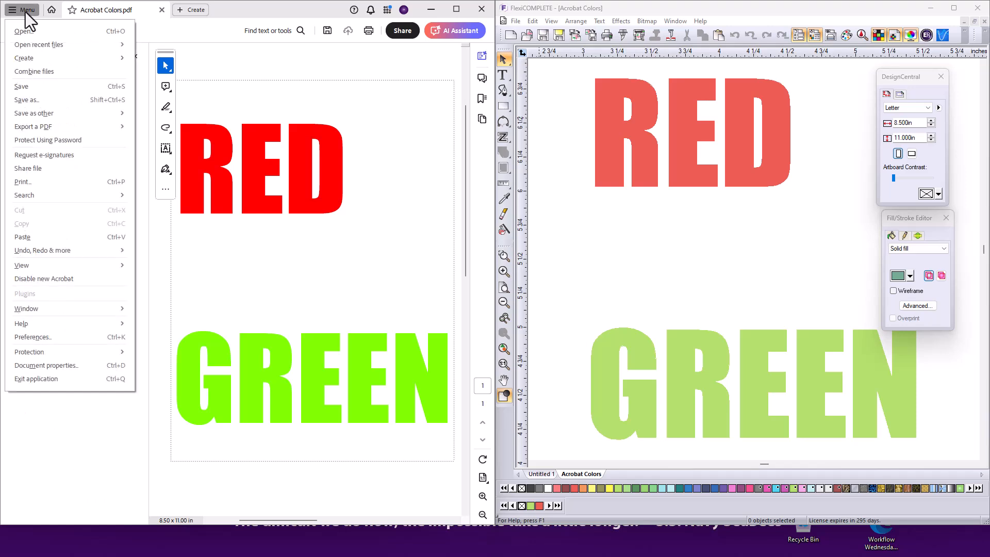
left_click(48, 30)
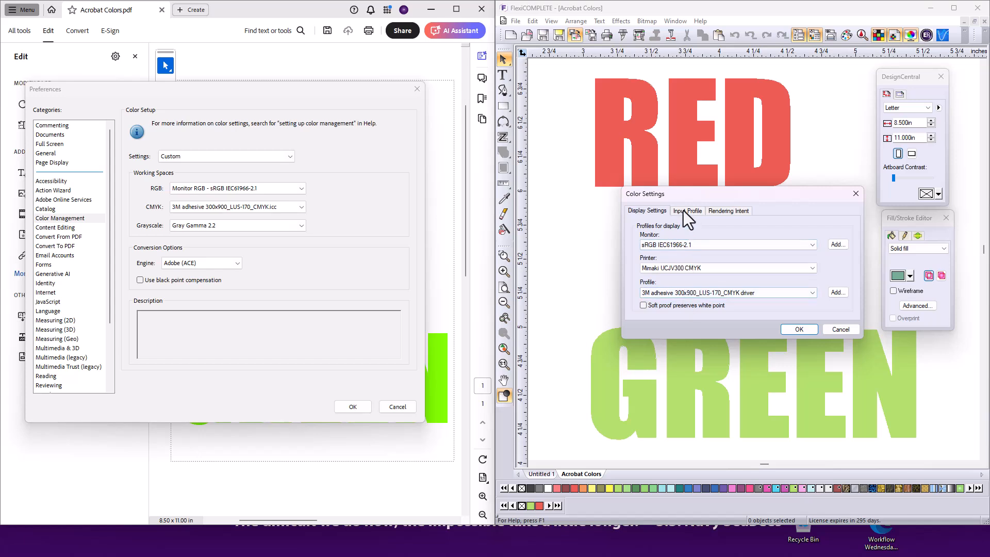
Check FlexiCOMPLETE's Input Profile tab, then set Acrobat's CMYK working space to Coated GRACoL 2006 and apply.
left_click(687, 211)
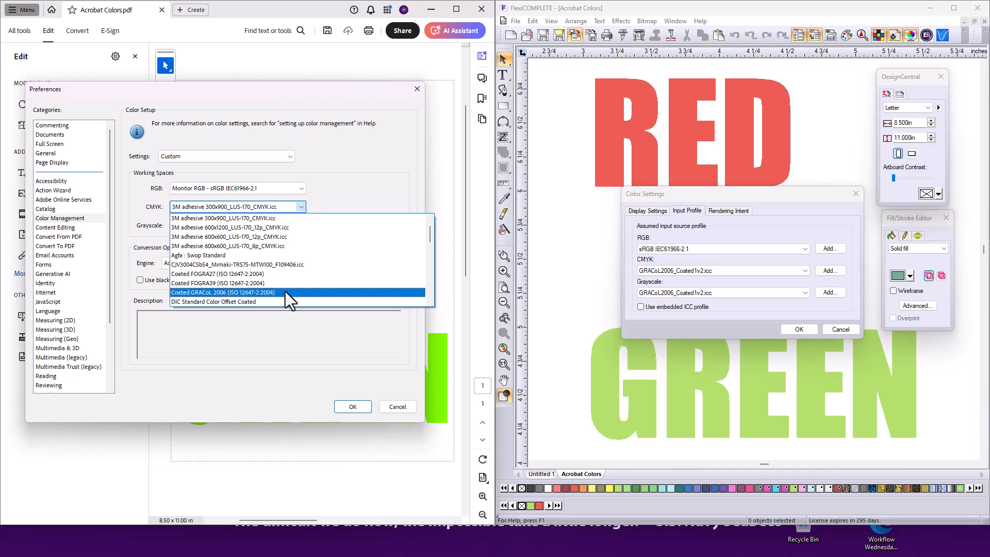
left_click(229, 292)
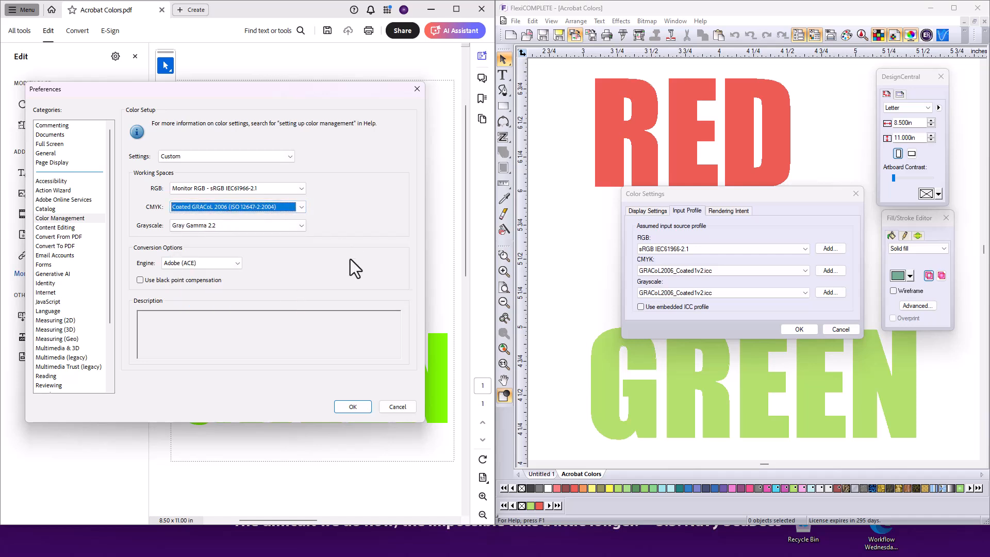
mouse_move(240, 289)
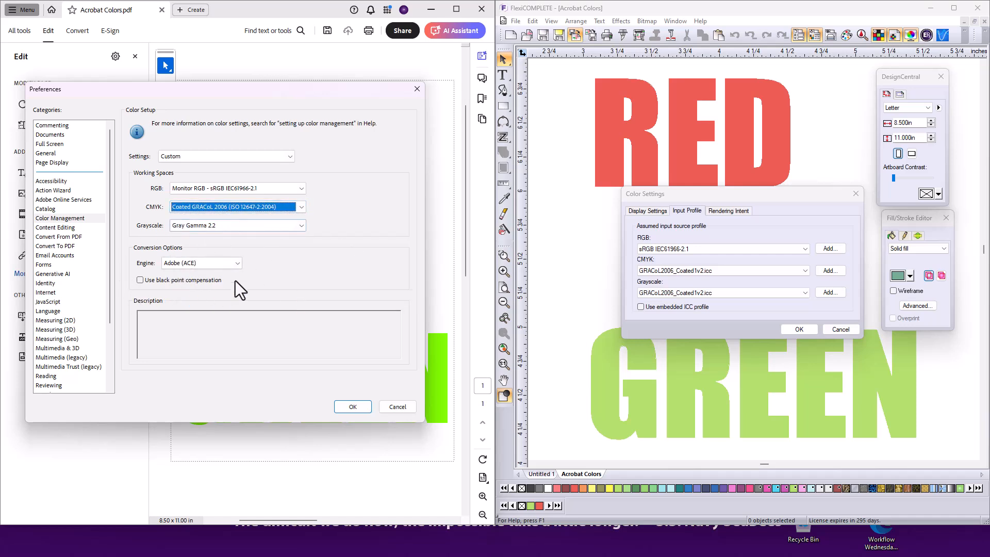
mouse_move(341, 262)
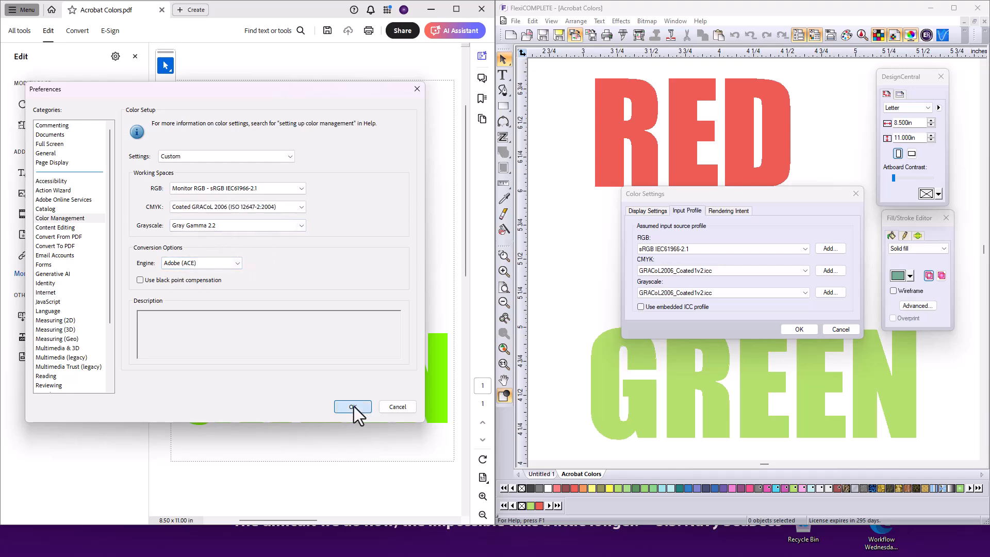
left_click(353, 407)
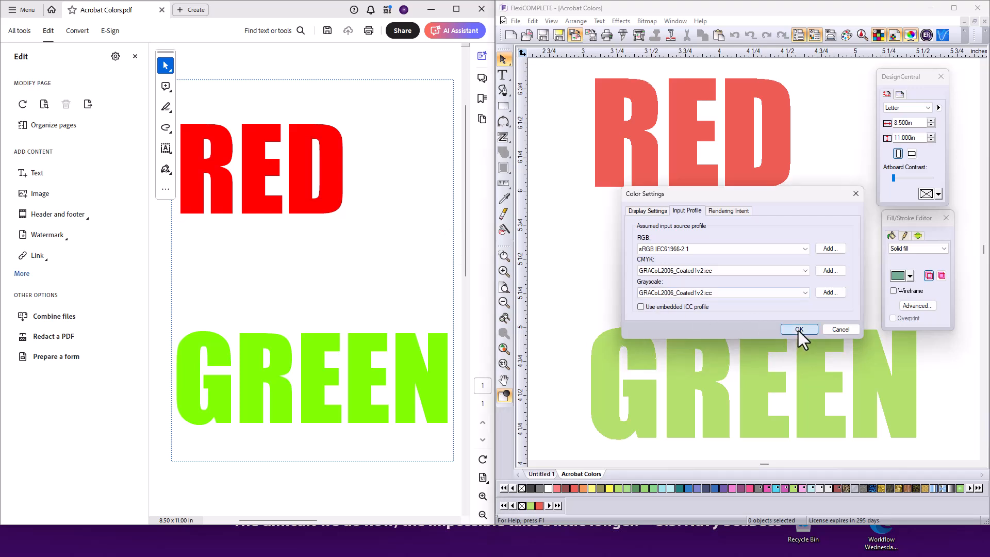
Accept FlexiCOMPLETE's colour settings and switch Acrobat to Use print production from All tools.
left_click(799, 329)
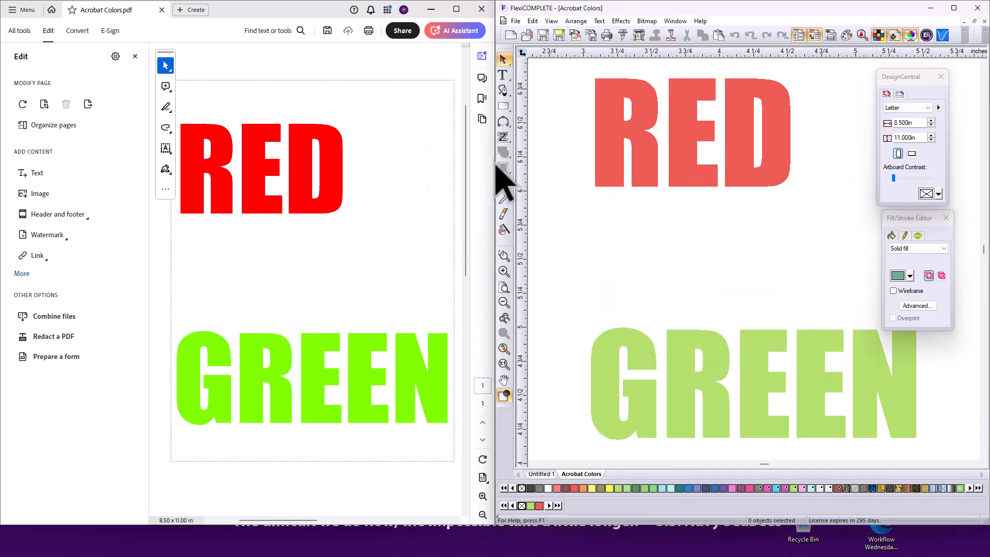
mouse_move(408, 249)
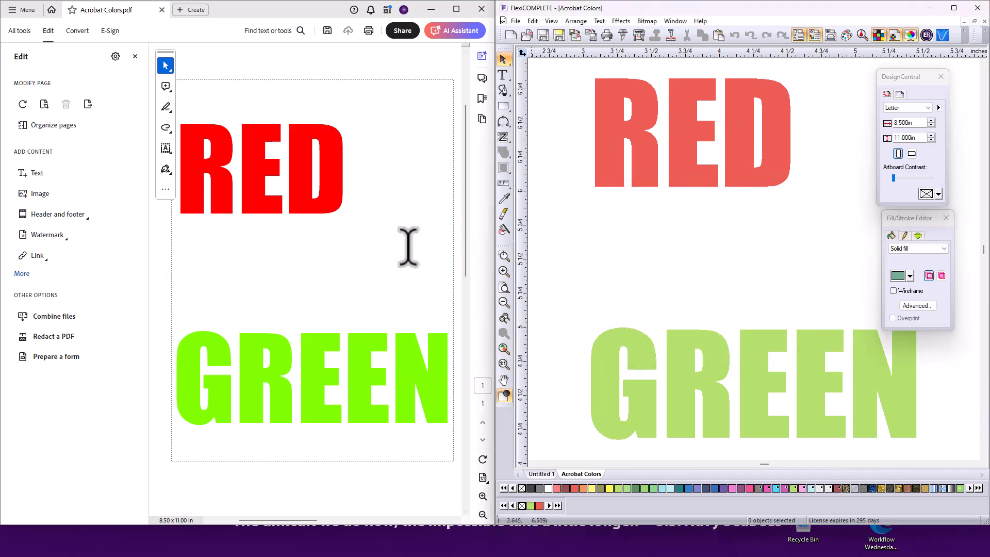
left_click(18, 30)
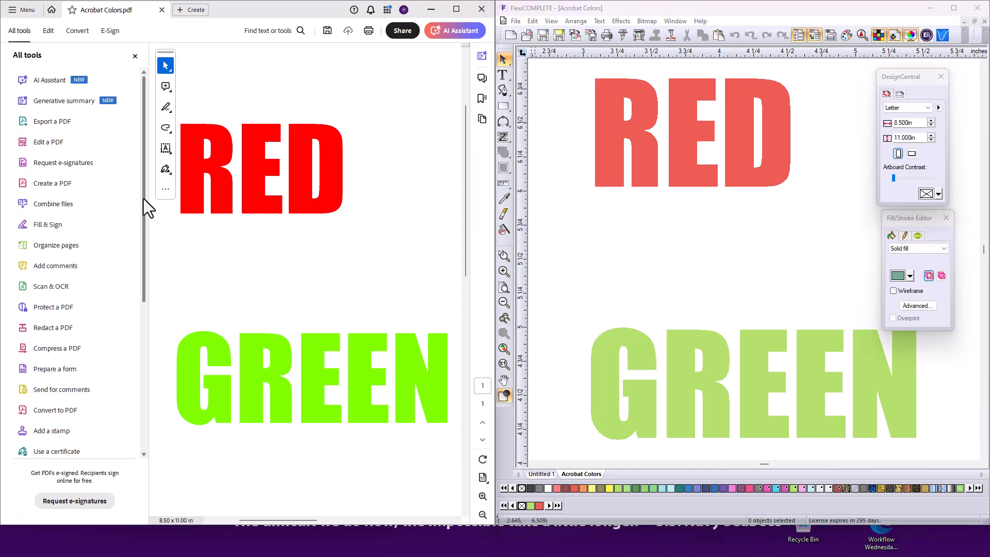
scroll("down", 3)
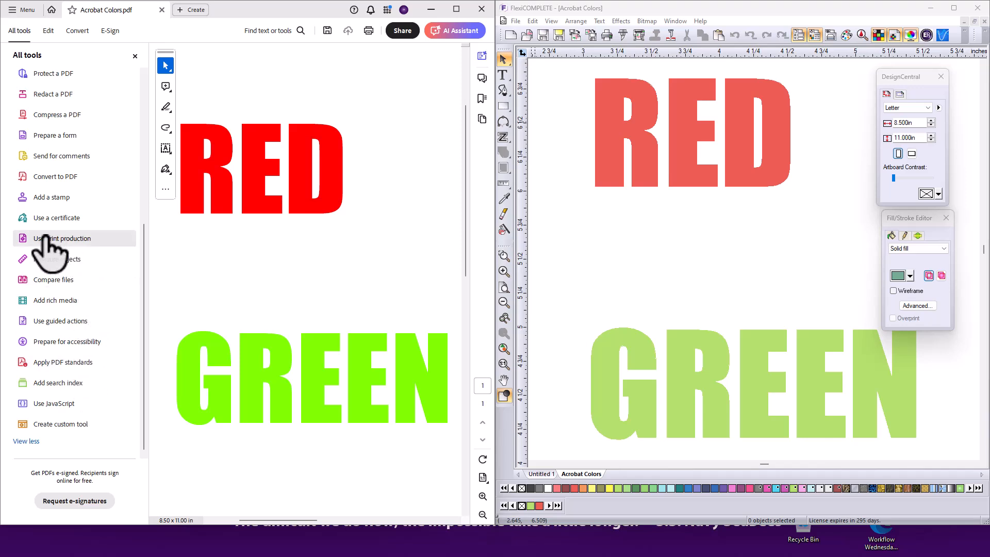
mouse_move(50, 247)
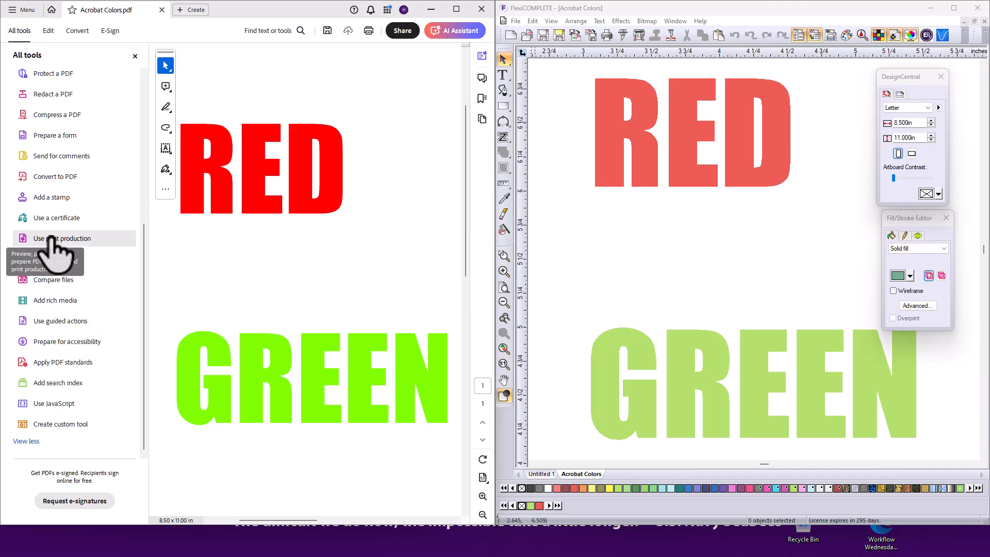
left_click(62, 239)
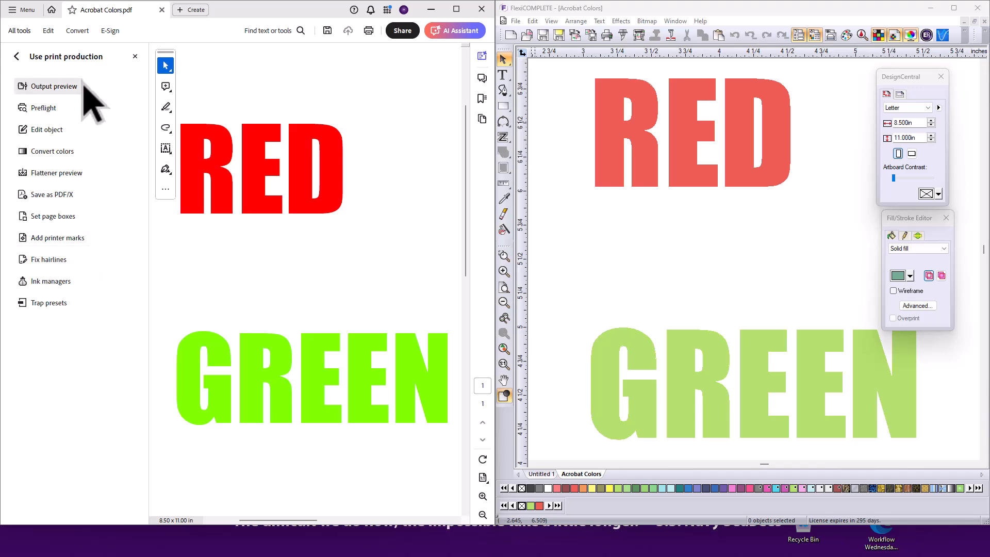
mouse_move(50, 111)
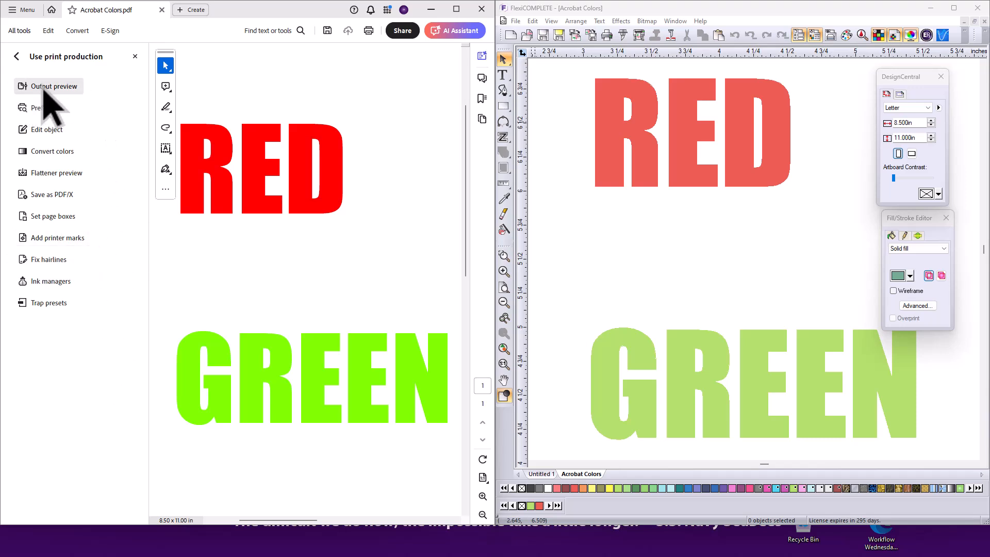
mouse_move(51, 86)
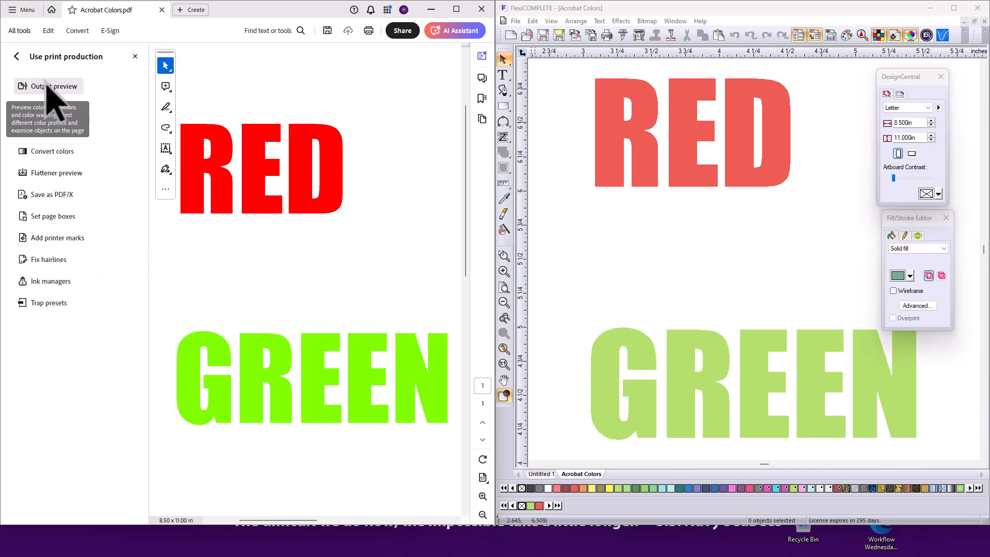
Set Output Preview's simulation profile to 3M adhesive 300x900_LUS-170_CMYK.icc, muting RED and GREEN.
left_click(56, 86)
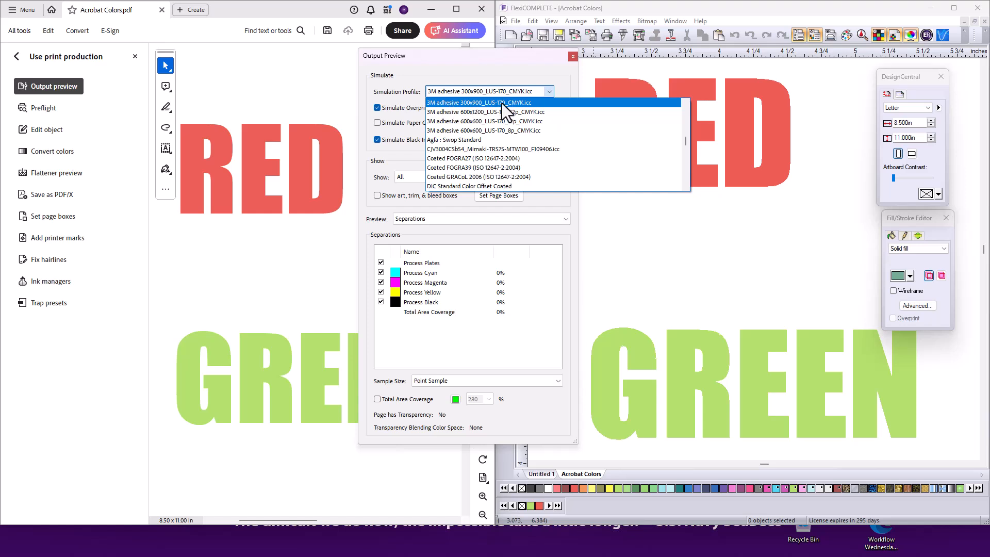
left_click(479, 103)
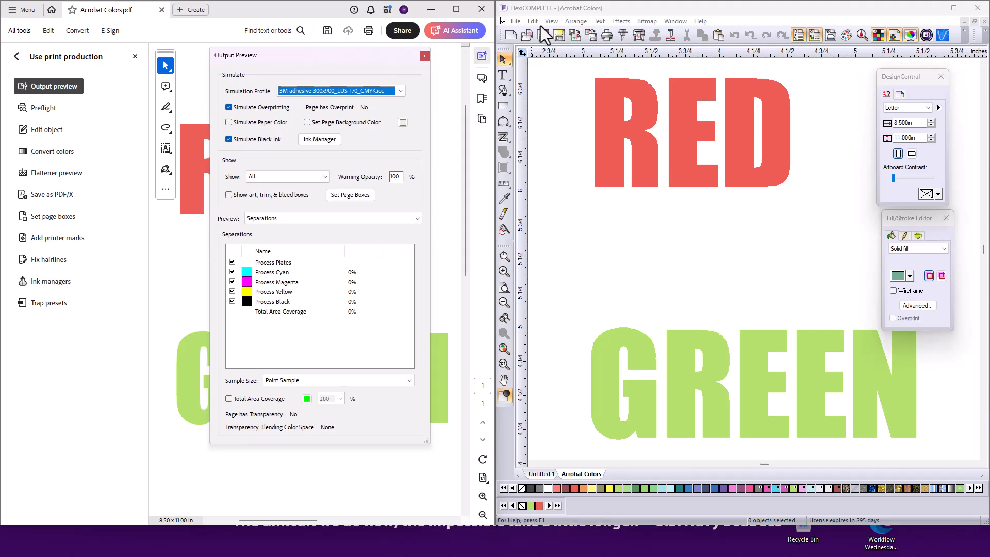
Compare against FlexiCOMPLETE's Color Settings profiles, then confirm them unchanged.
left_click(532, 21)
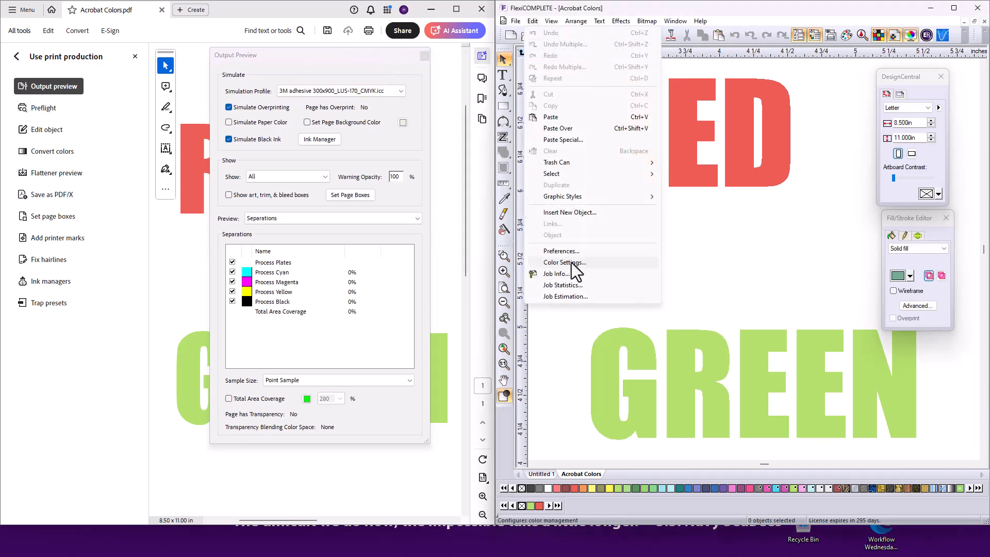
left_click(565, 262)
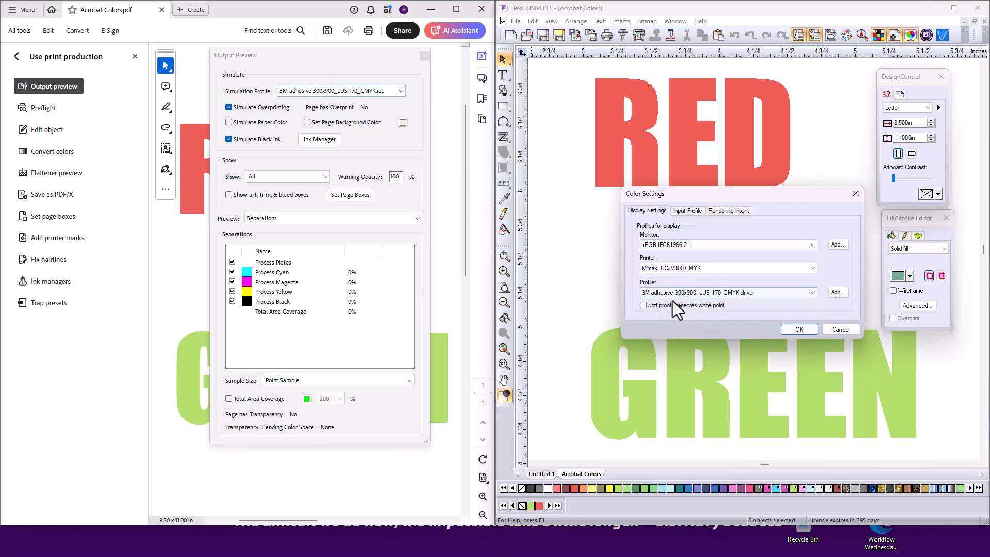
left_click(798, 329)
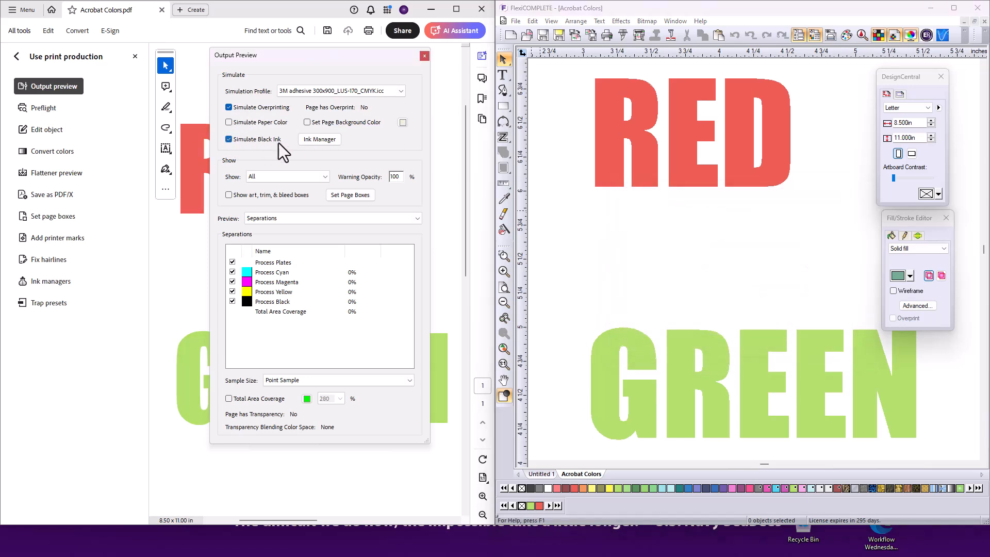
Move the Output Preview panel aside to read RED and GREEN ink percentages.
left_click(229, 121)
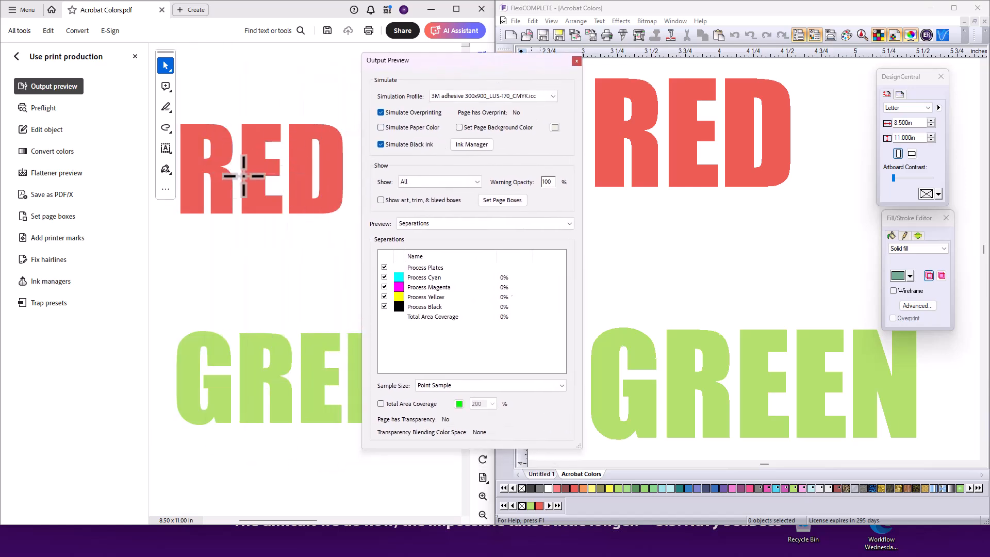
mouse_move(259, 184)
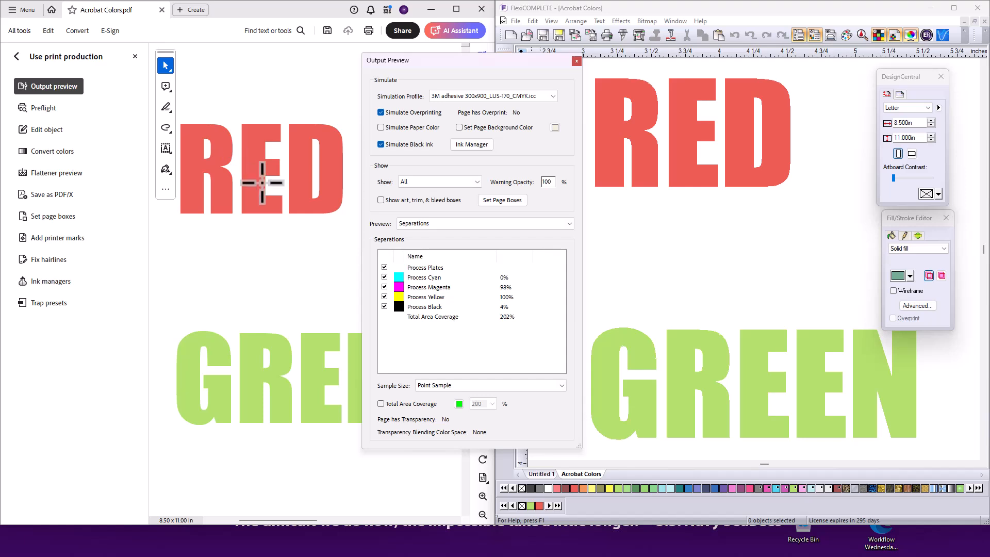
mouse_move(661, 145)
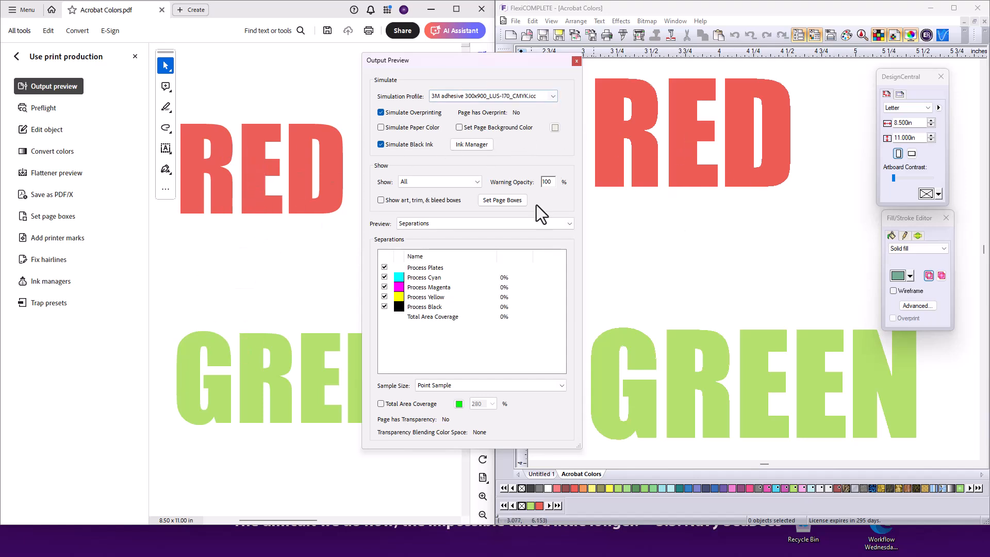
mouse_move(616, 373)
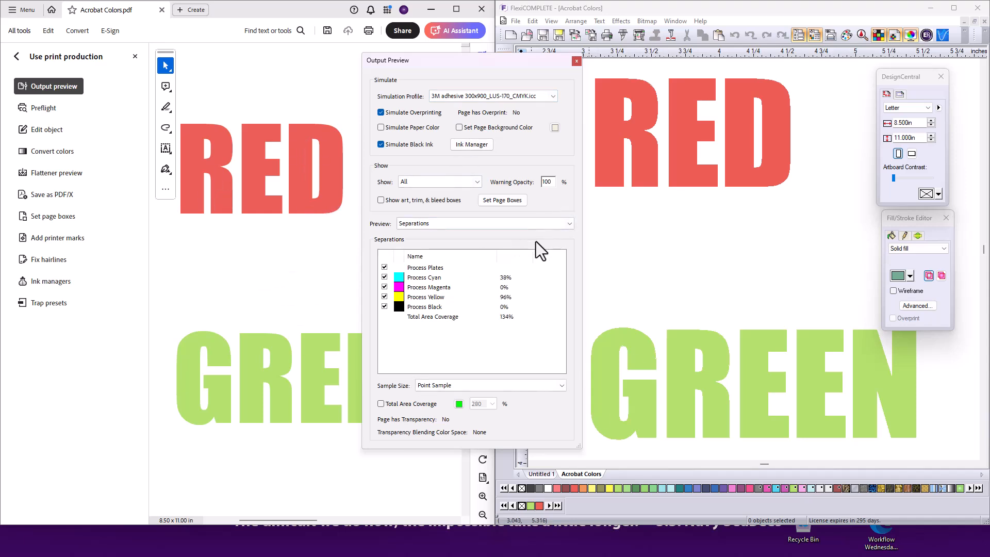
mouse_move(475, 209)
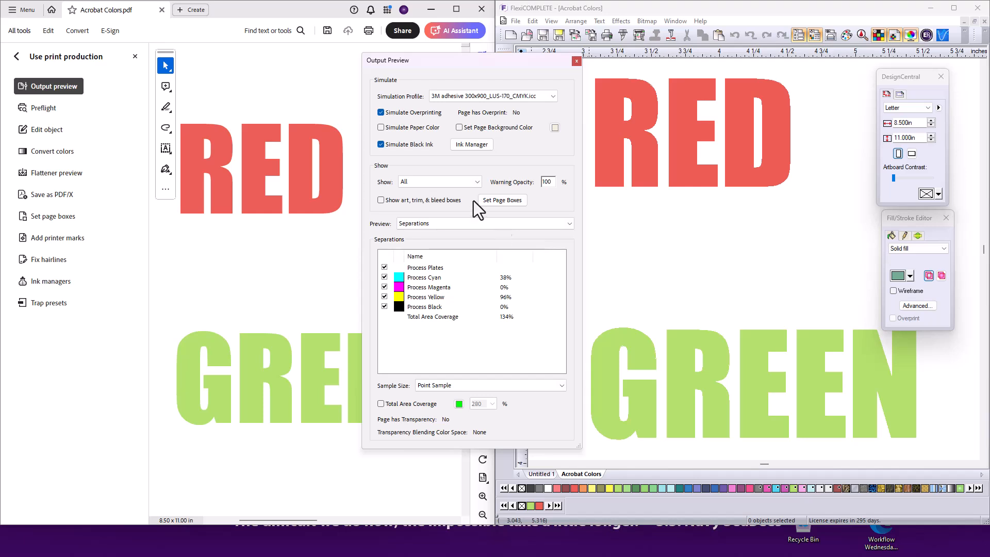
Close Output Preview so RED and GREEN return to bright unsimulated colours.
left_click(575, 61)
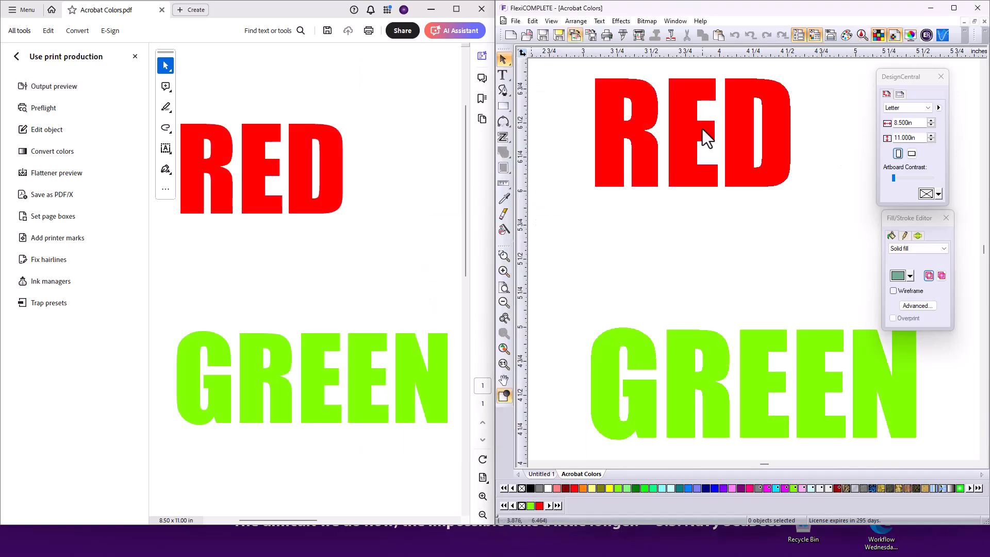
mouse_move(592, 393)
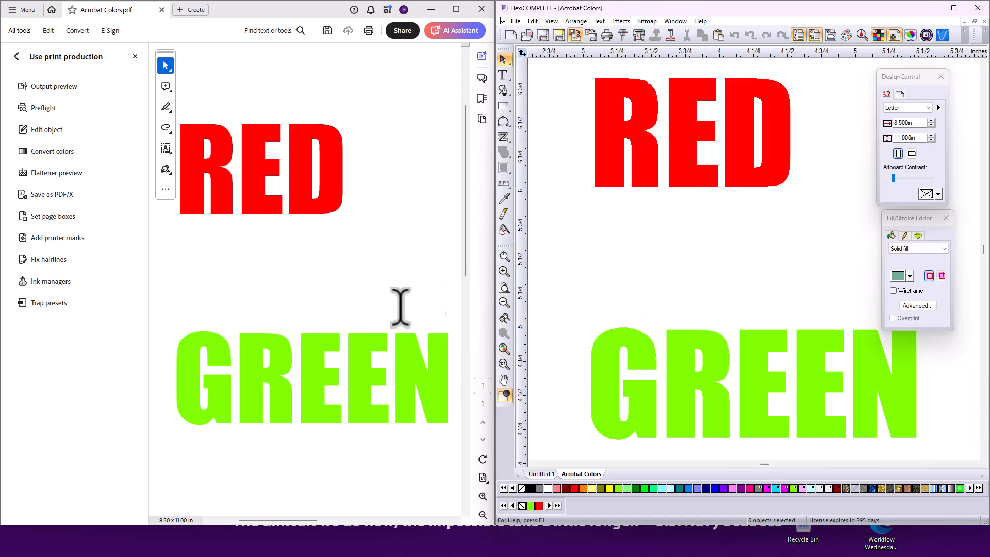
mouse_move(417, 190)
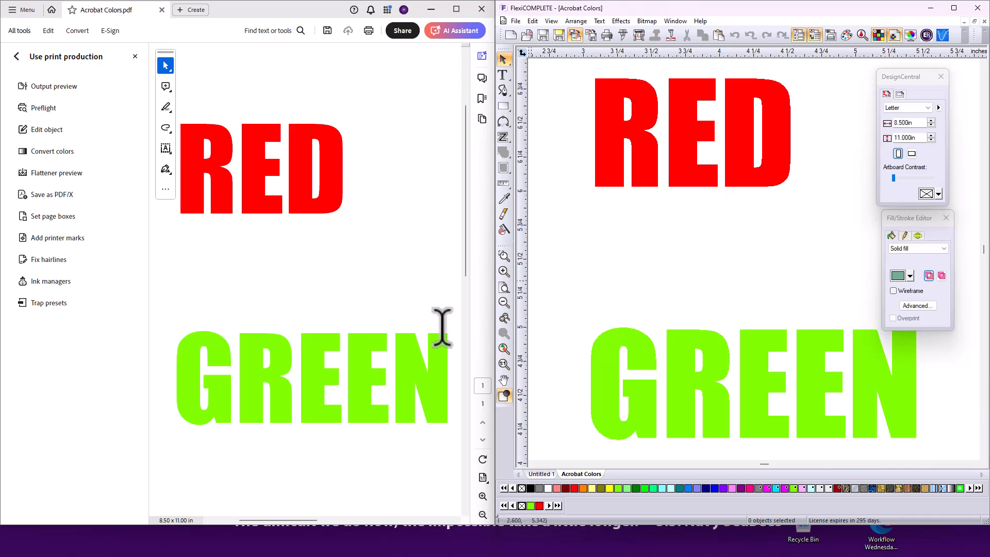
mouse_move(339, 282)
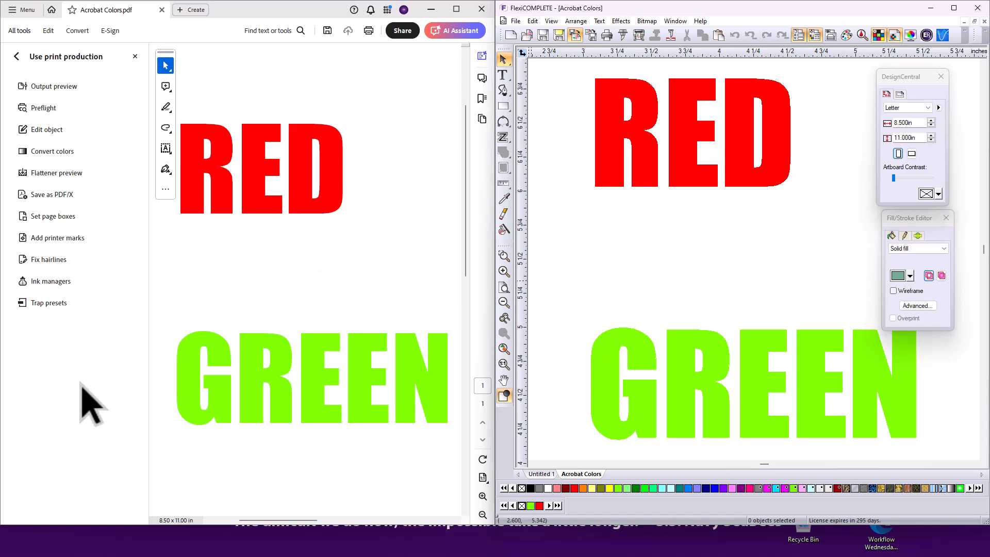
mouse_move(116, 389)
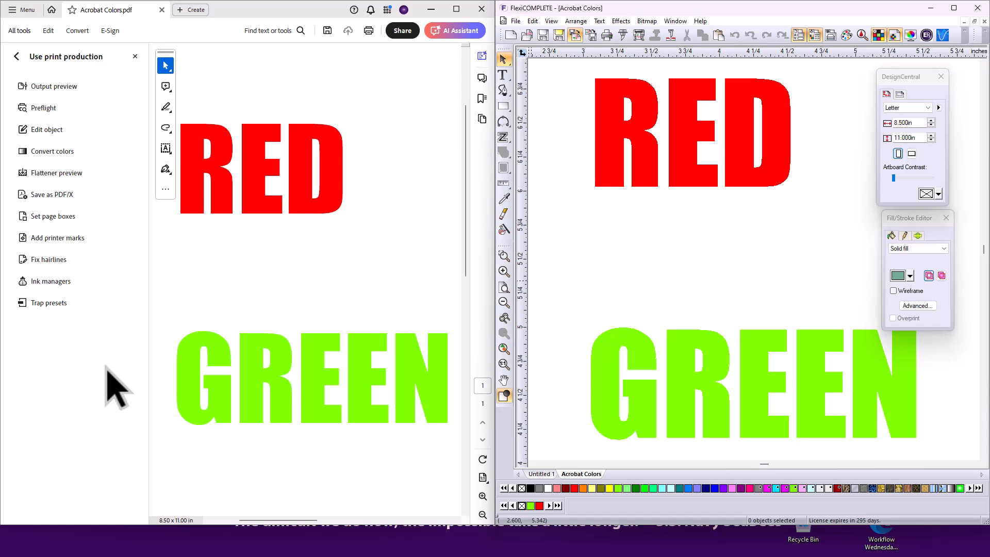
mouse_move(74, 281)
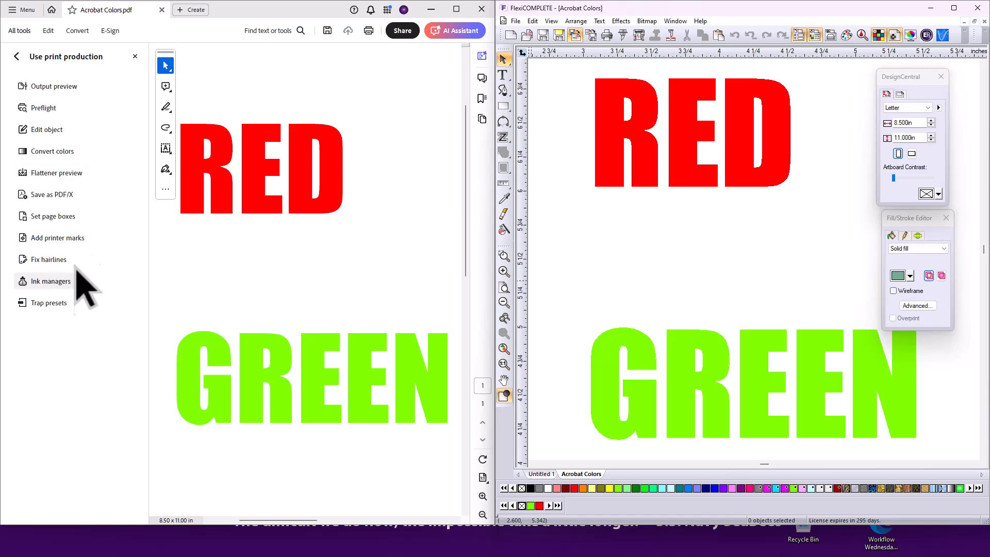
left_click(56, 85)
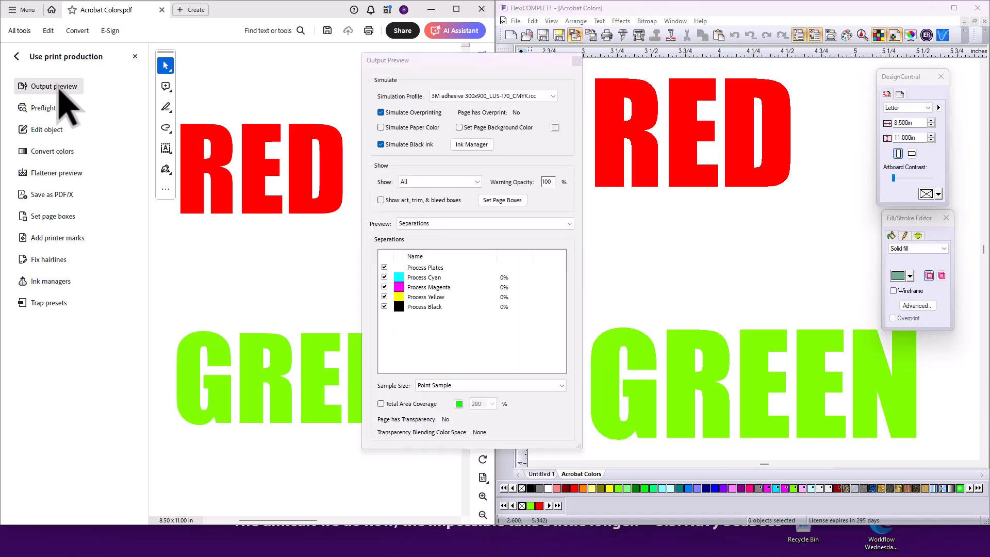
left_click(490, 95)
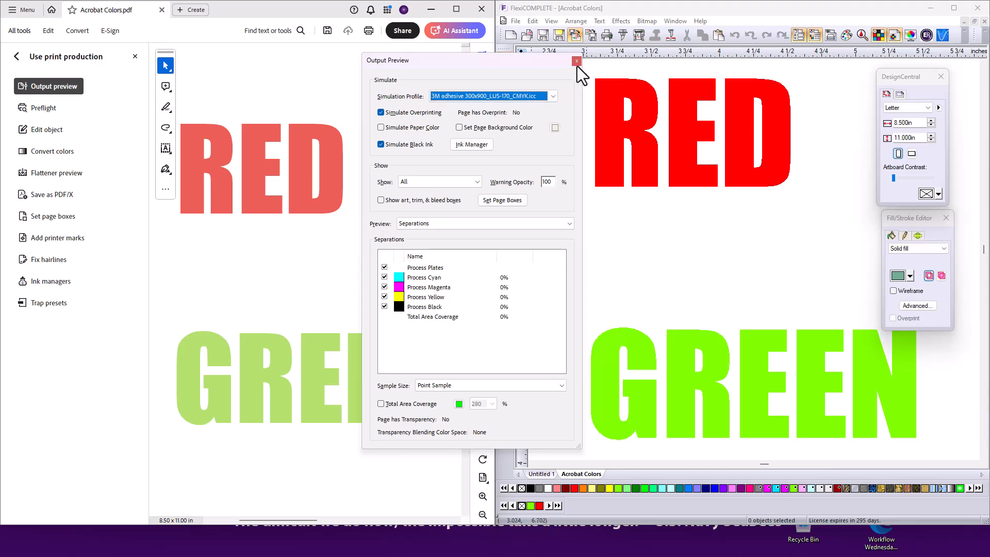
left_click(574, 61)
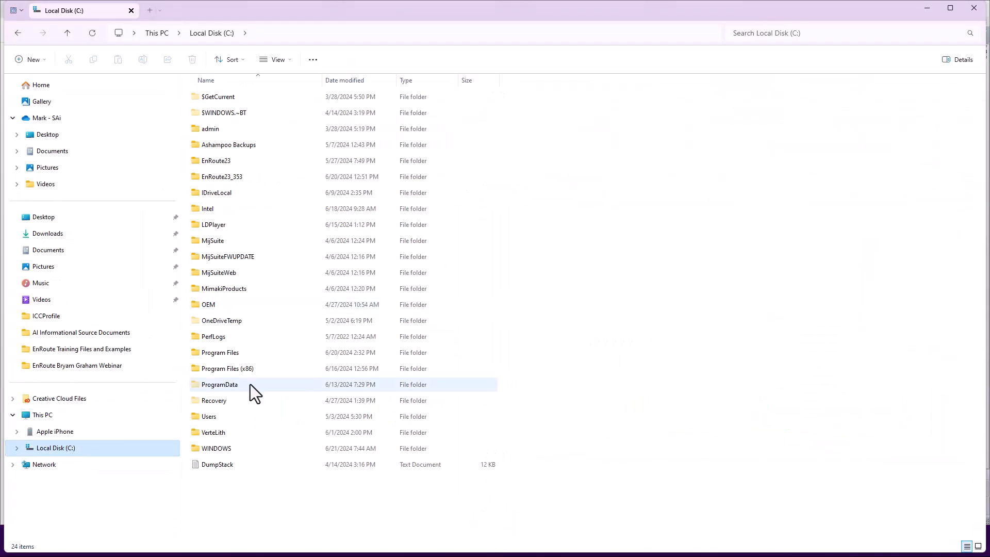
Browse Program Files > SAi > ICCProfile > Mimaki UCJV300 CMYK and select the 3M adhesive 300x900 profile.
double_click(219, 353)
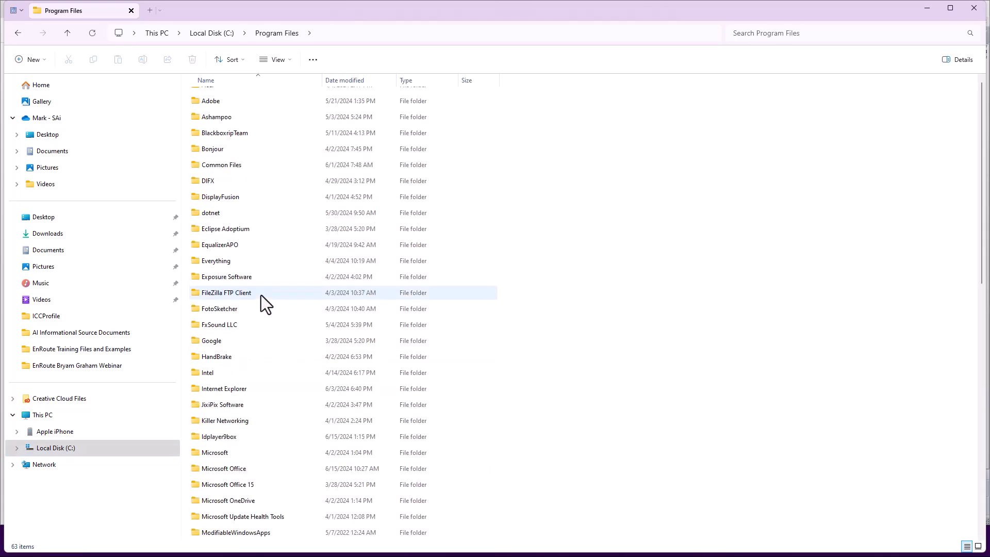
scroll("down", 3)
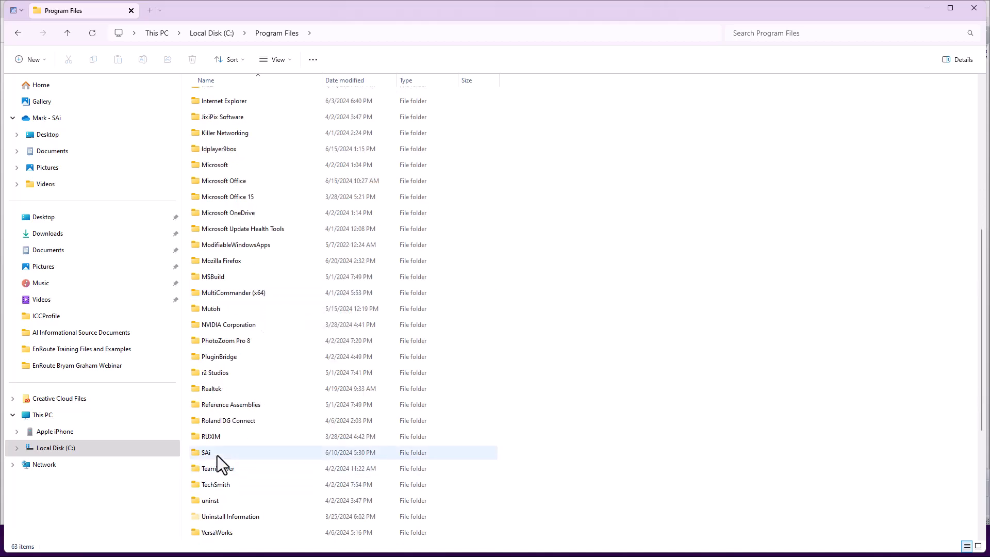
double_click(205, 452)
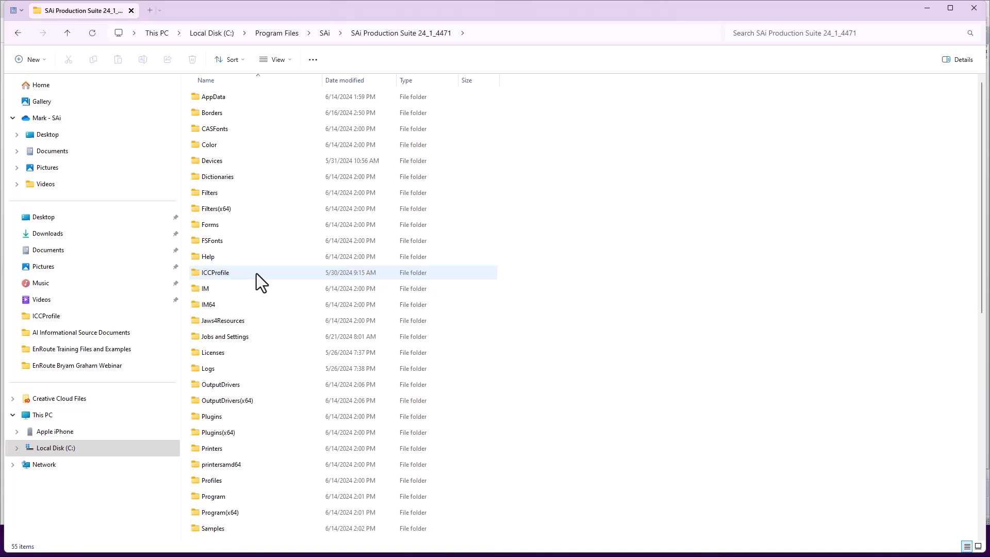
double_click(215, 272)
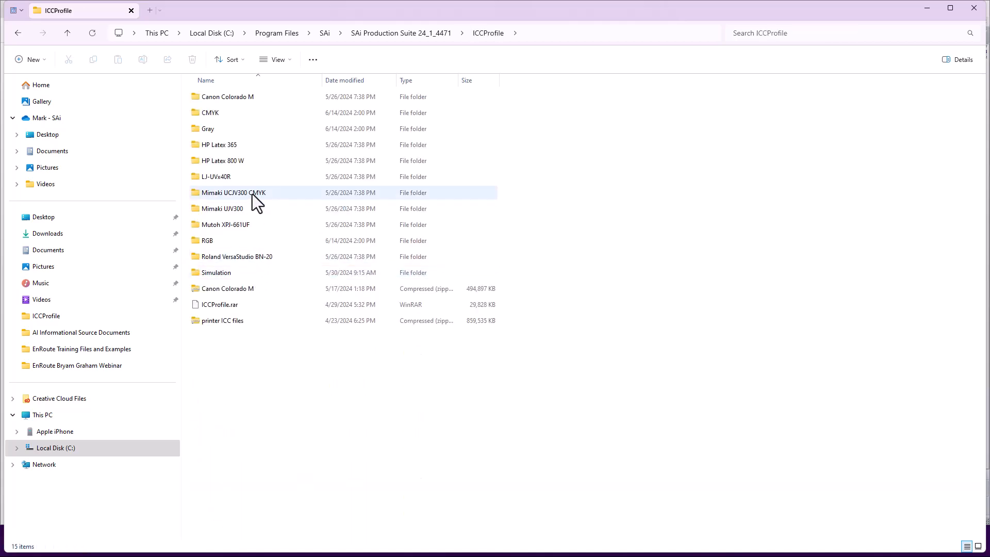
double_click(233, 193)
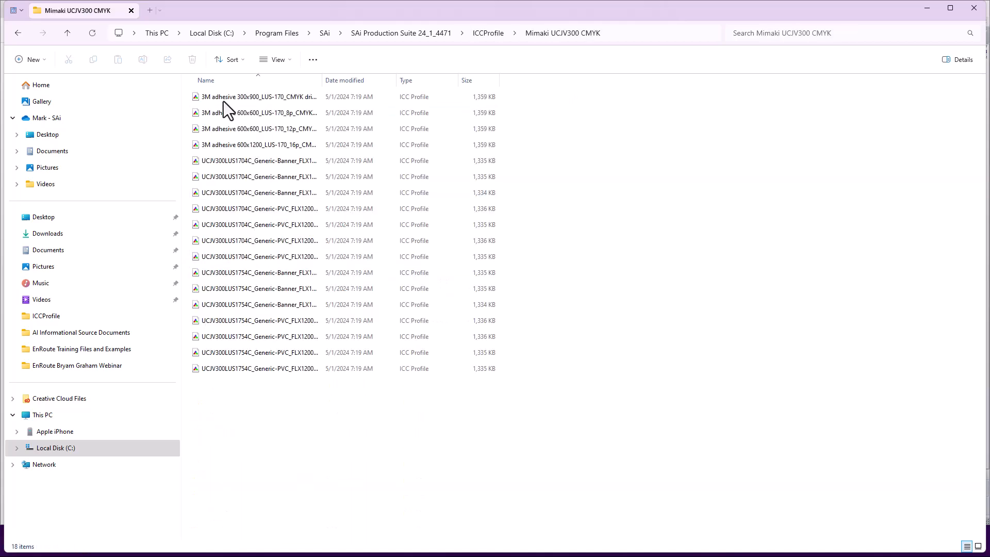
left_click(256, 96)
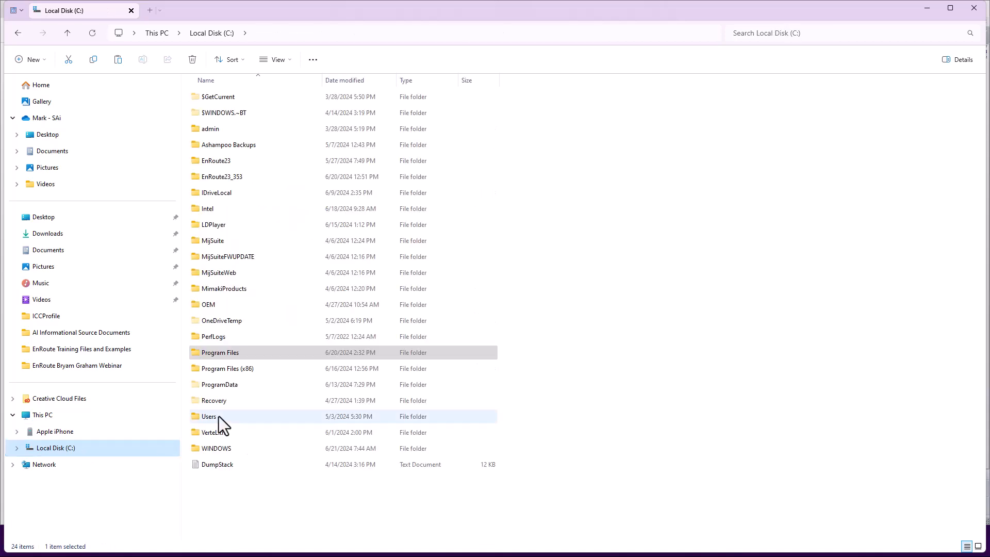
Browse into C:\WINDOWS\System32, heading toward the spool\drivers\color folder.
double_click(216, 447)
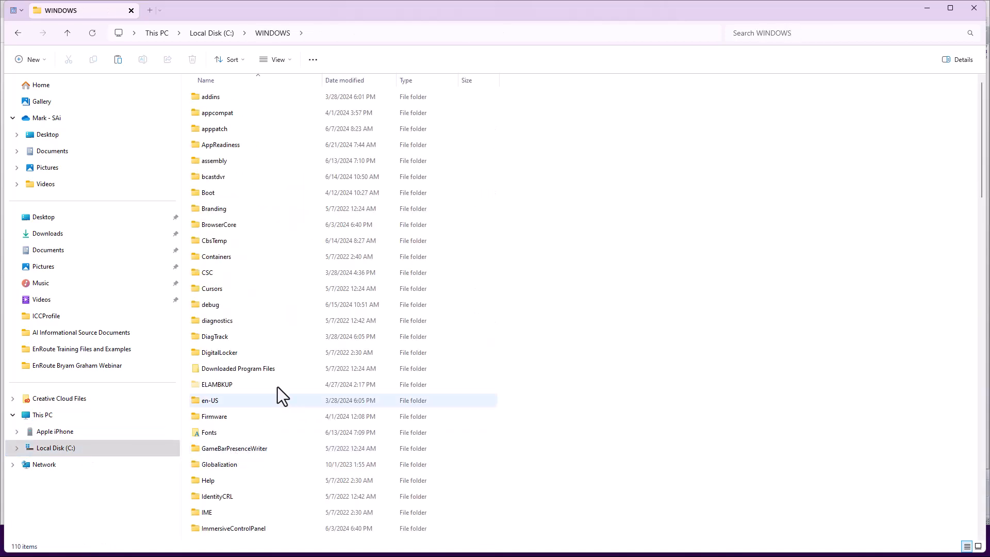
scroll("down", 3)
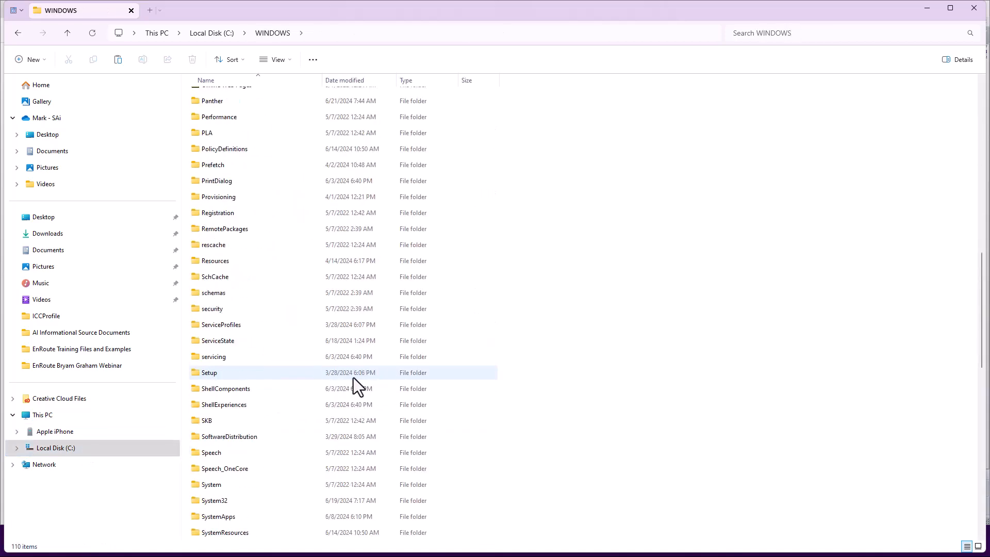
scroll("down", 3)
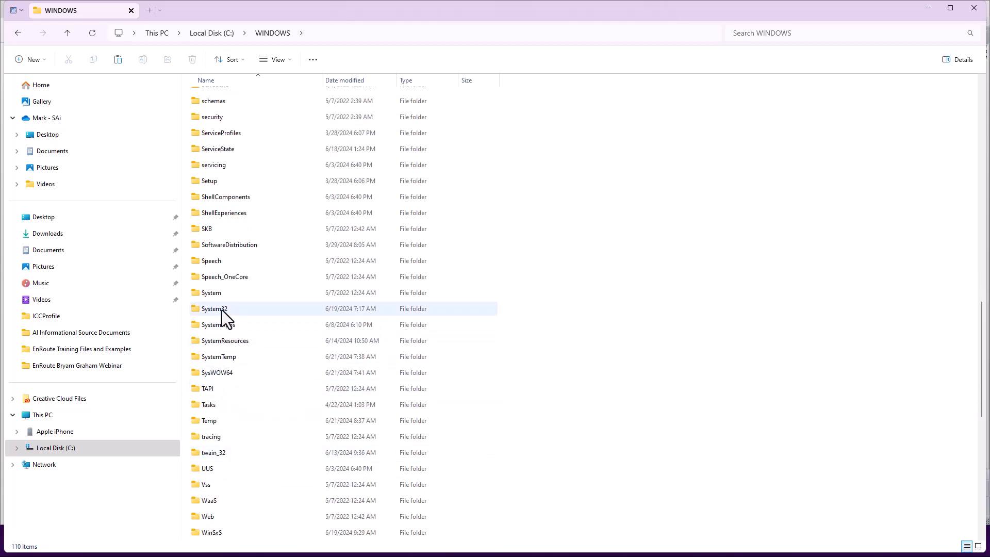
double_click(213, 309)
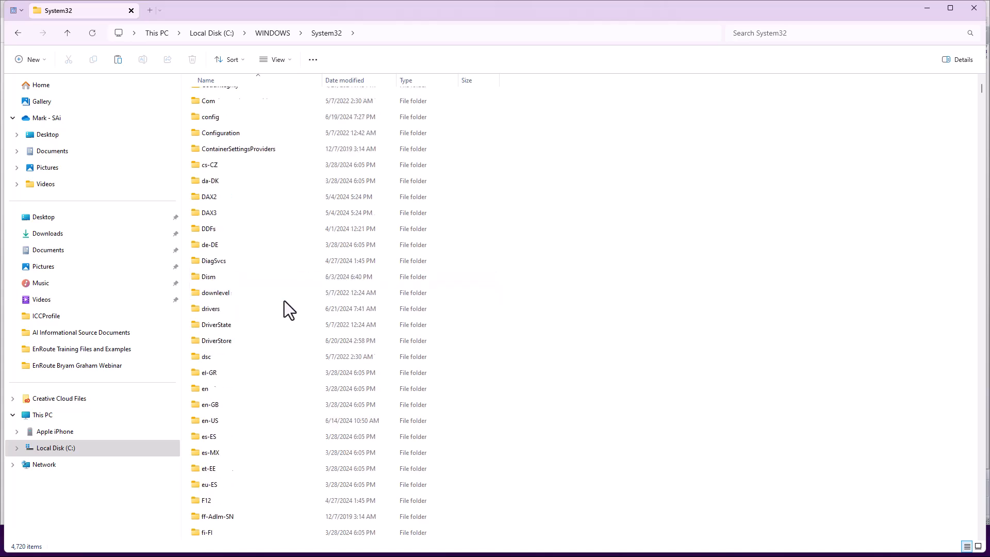
scroll("down", 3)
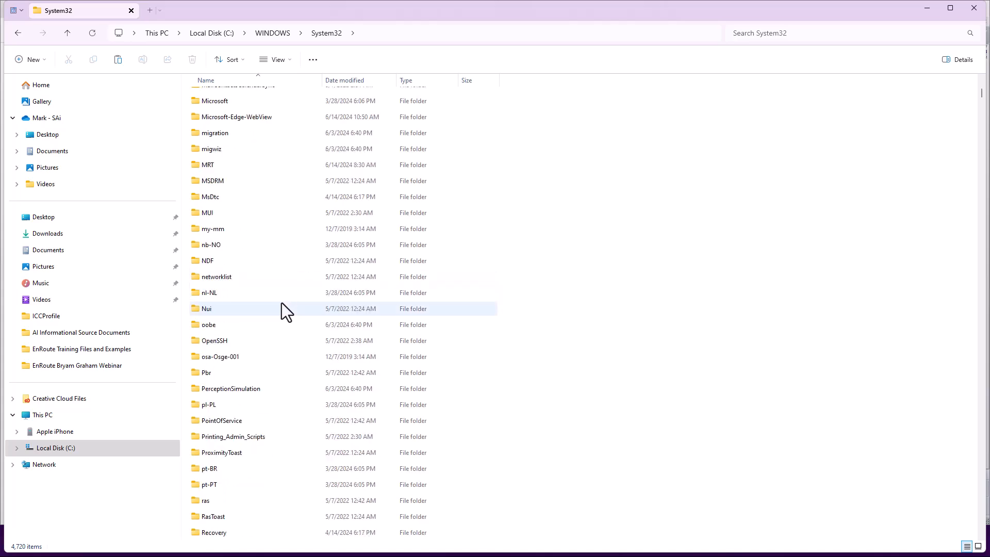
scroll("down", 3)
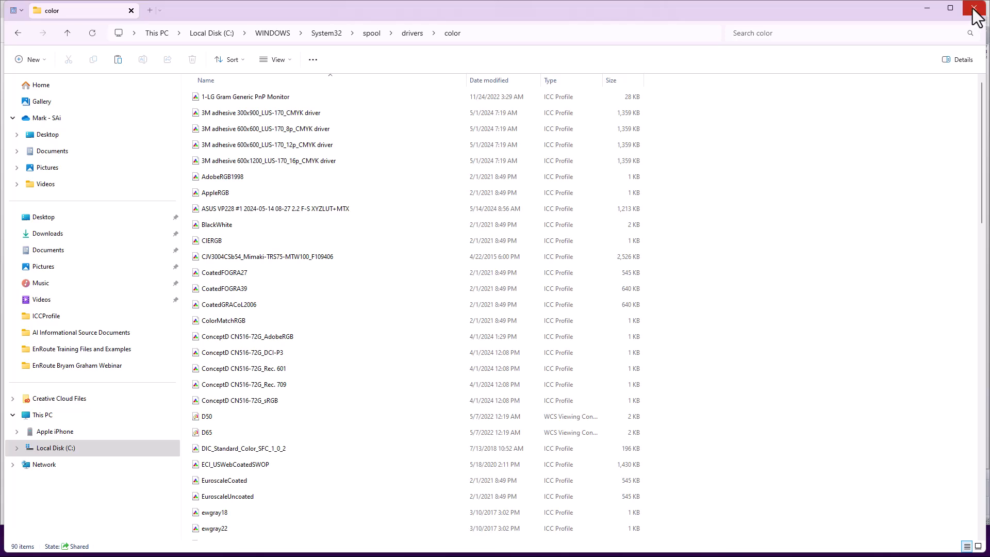
Reopen Output Preview simulating the 3M adhesive 300x900_LUS-170_CMYK.icc profile on the lettering.
left_click(978, 9)
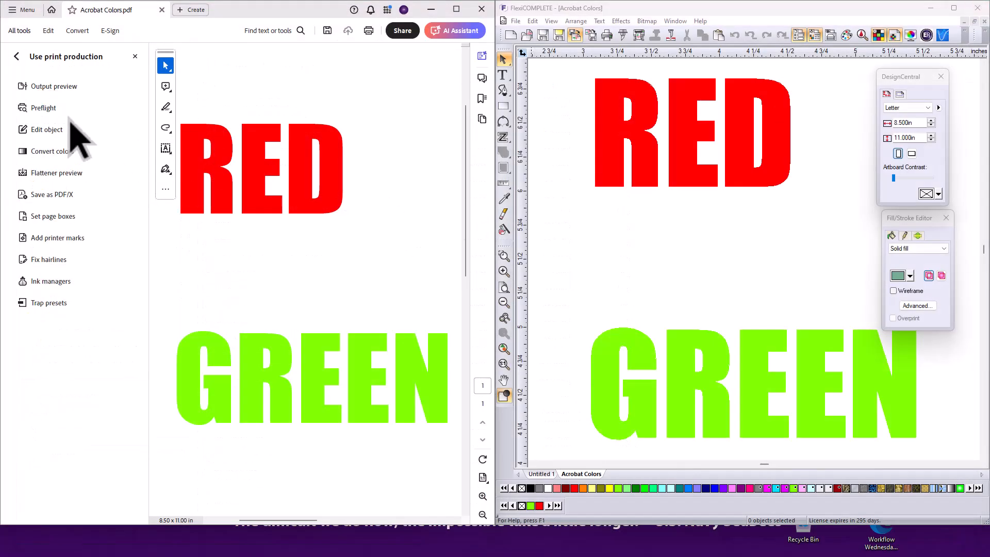
left_click(55, 86)
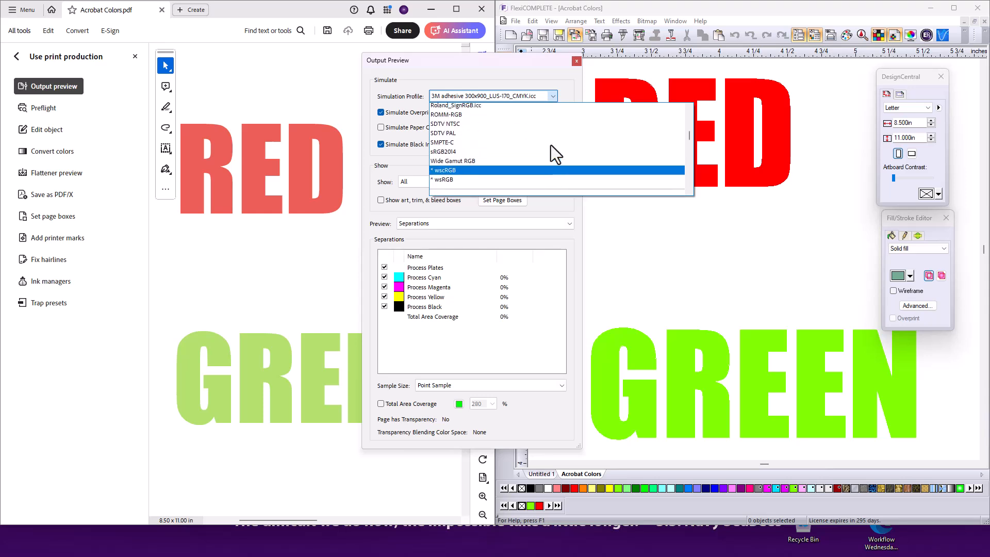
left_click(491, 96)
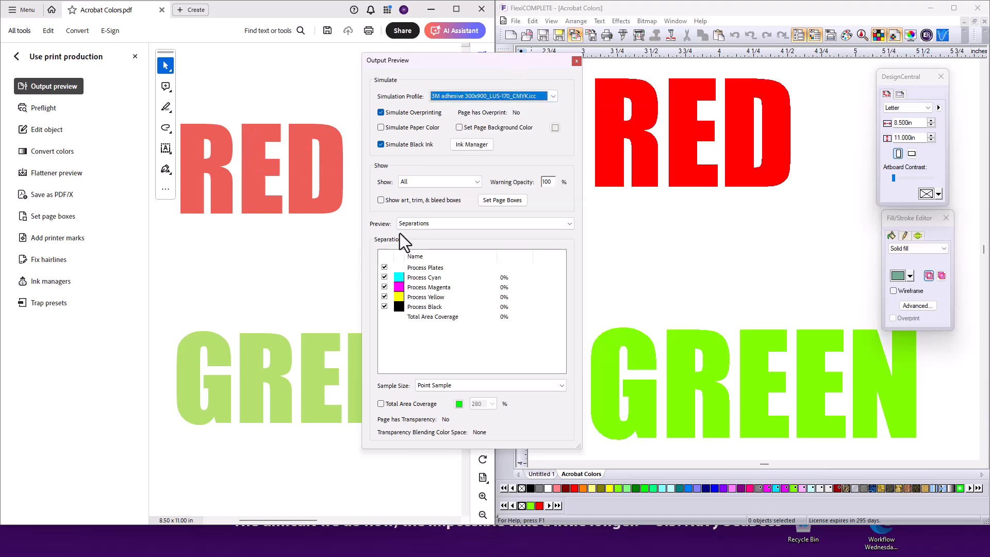